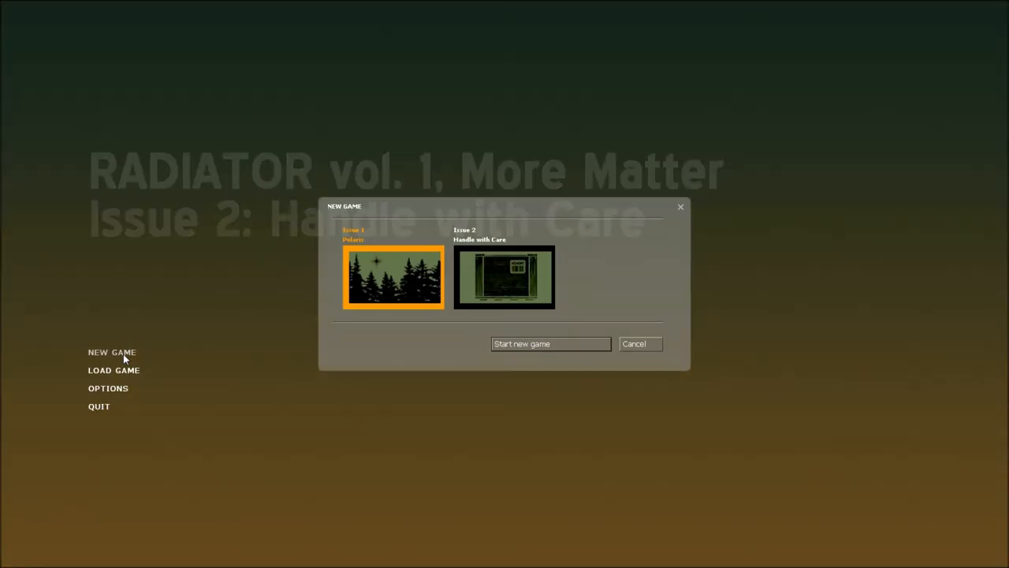
- Begin a new game of Issue 2: Handle with Care, entering the crate-filled warehouse
left_click(550, 343)
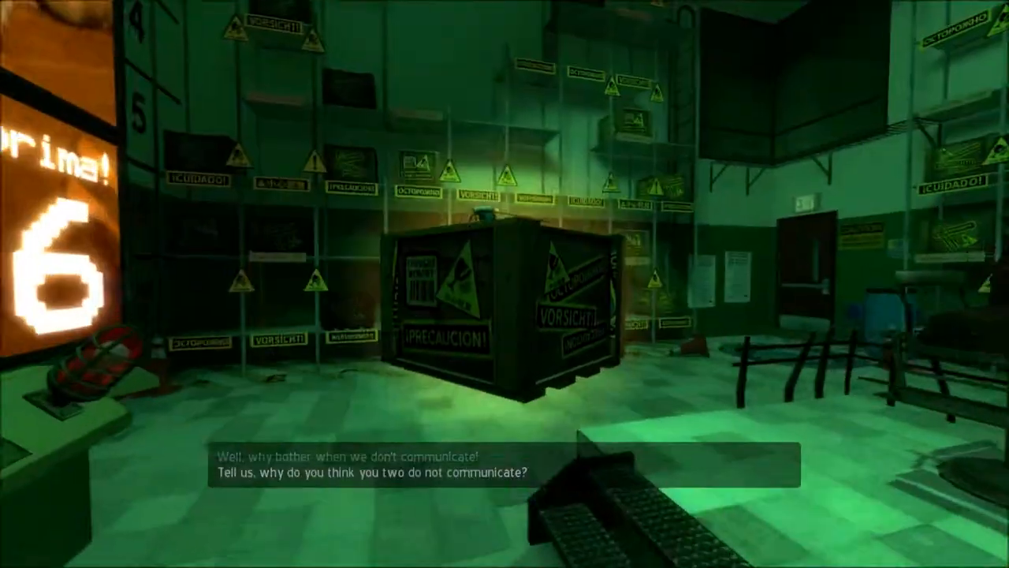
mouse_move(504, 284)
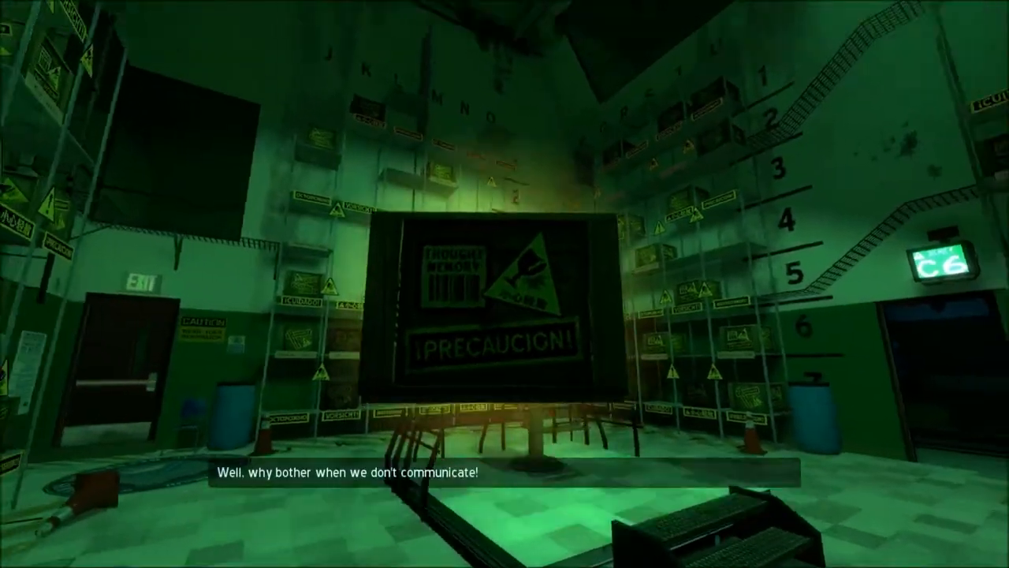
mouse_move(505, 284)
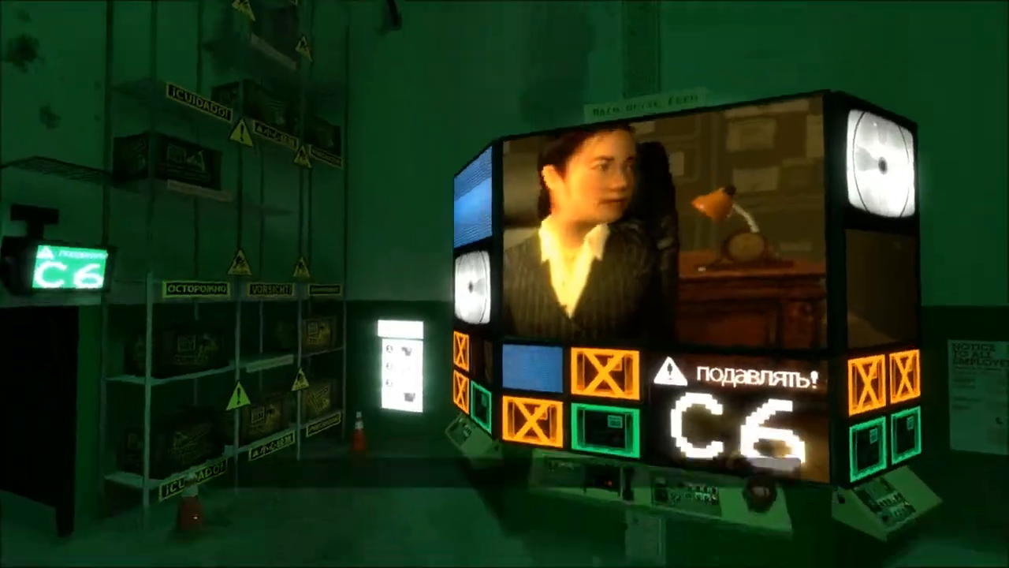
mouse_move(505, 284)
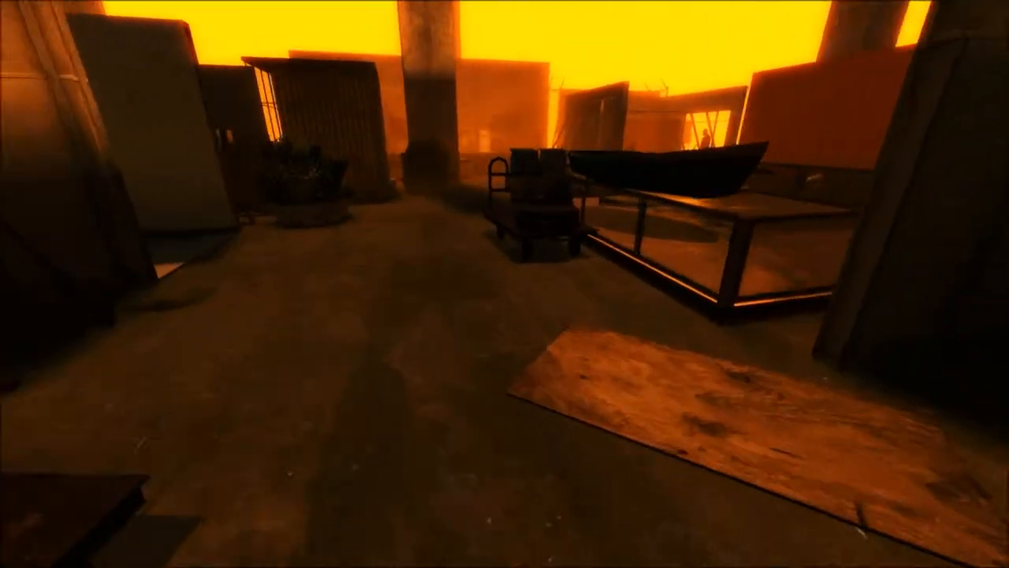
mouse_move(505, 284)
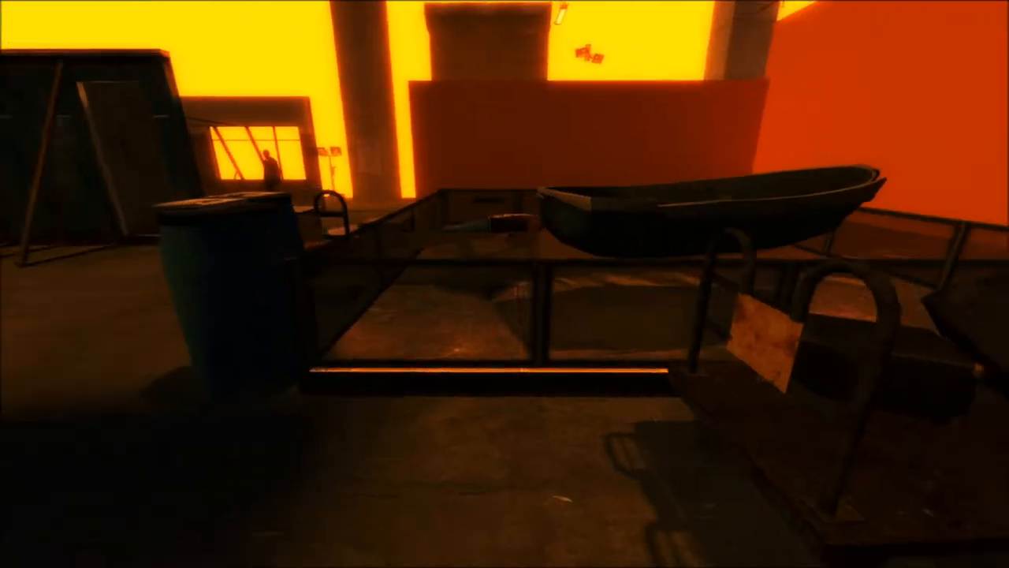